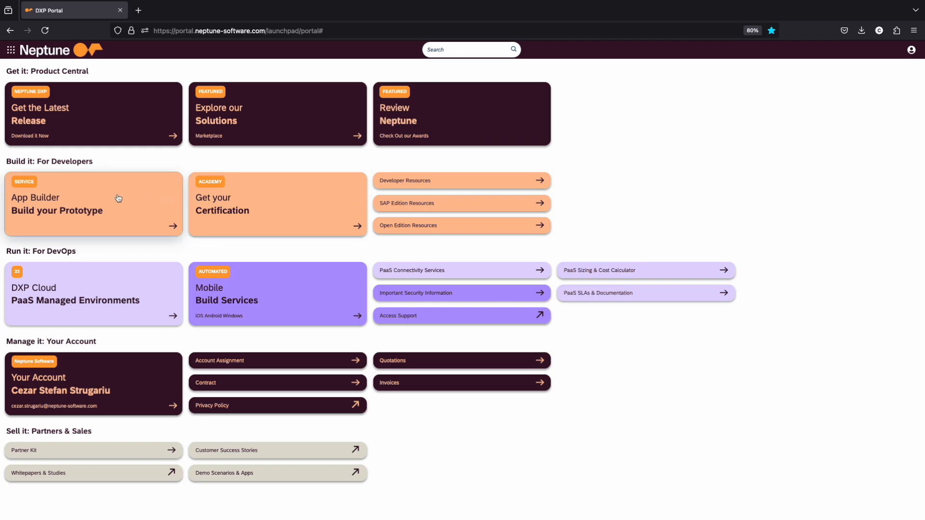
- Launch App Builder from the portal tile and dismiss the What's new notice
{"action": "left_click", "coordinate": [94, 204]}
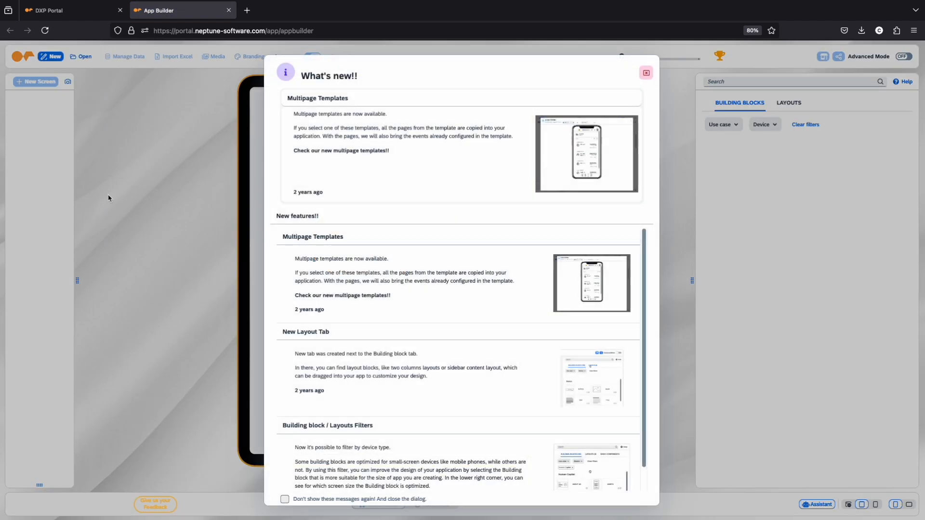
{"action": "left_click", "coordinate": [645, 73]}
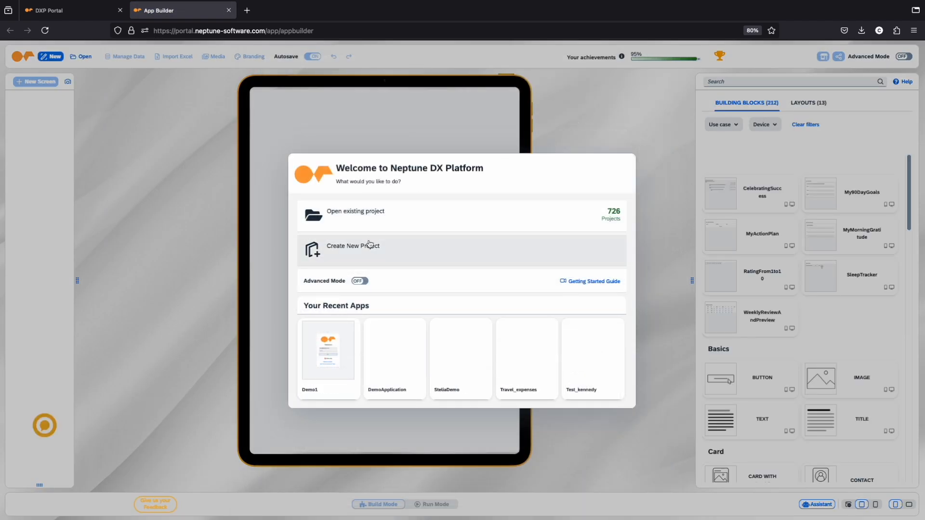
- Create a new tablet project APPBUILDERDEMO under the Neptune Software AS account
{"action": "left_click", "coordinate": [353, 245]}
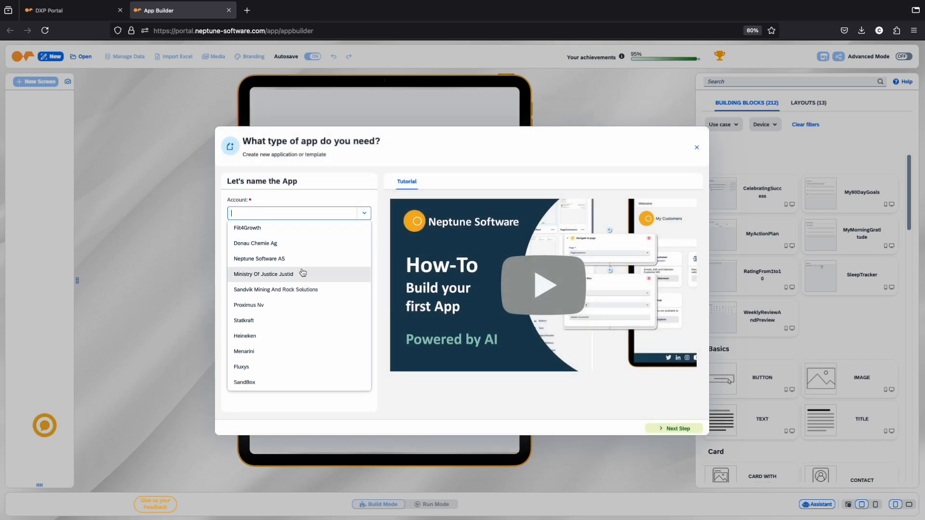
{"action": "left_click", "coordinate": [258, 259]}
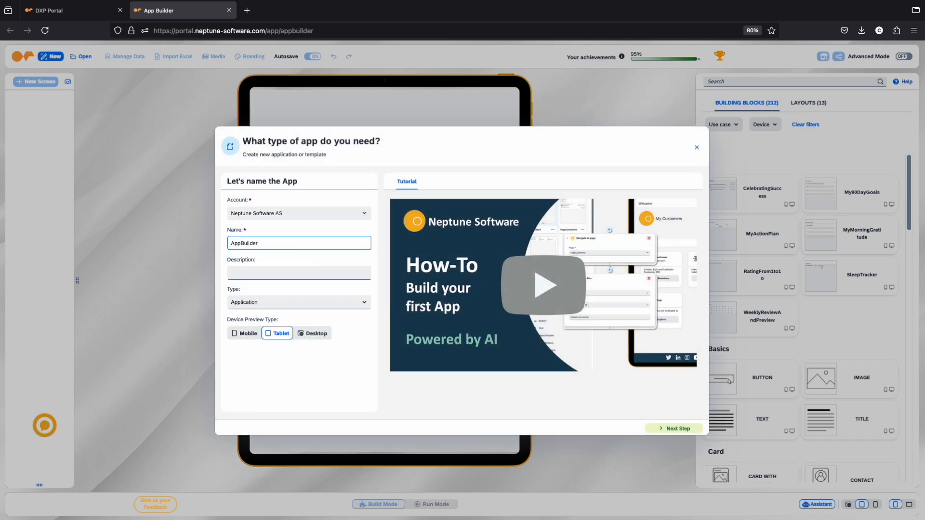
{"action": "left_click", "coordinate": [674, 427]}
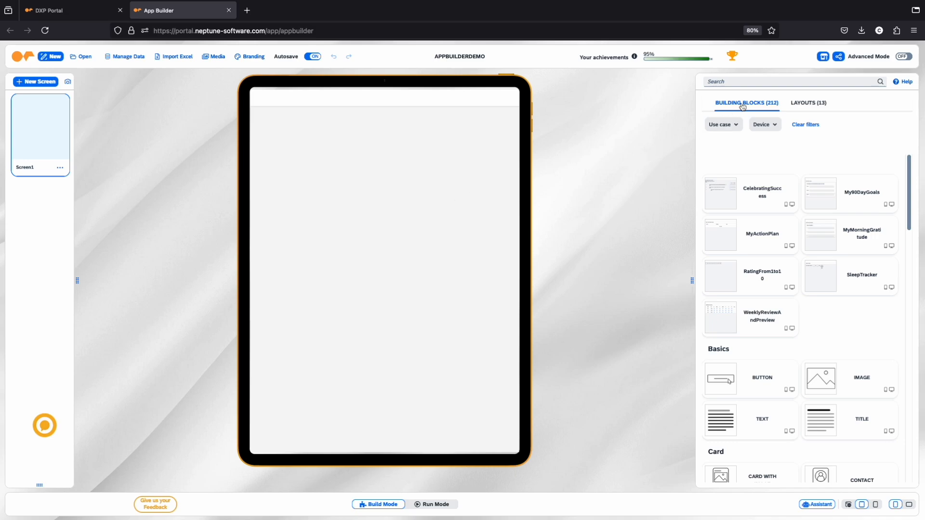
- Add the Login Advanced block and set its VBox container height to about 90 %
{"action": "type", "text": "login"}
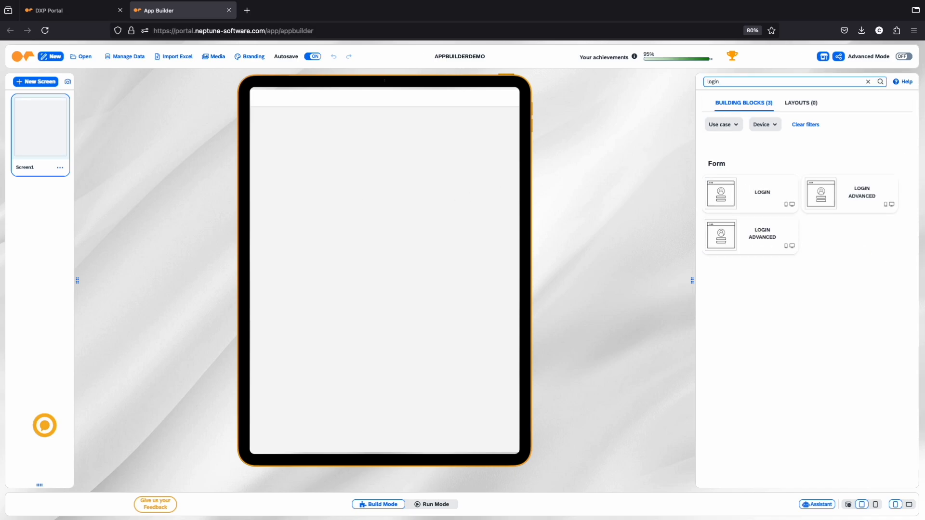
{"action": "mouse_move", "coordinate": [724, 229]}
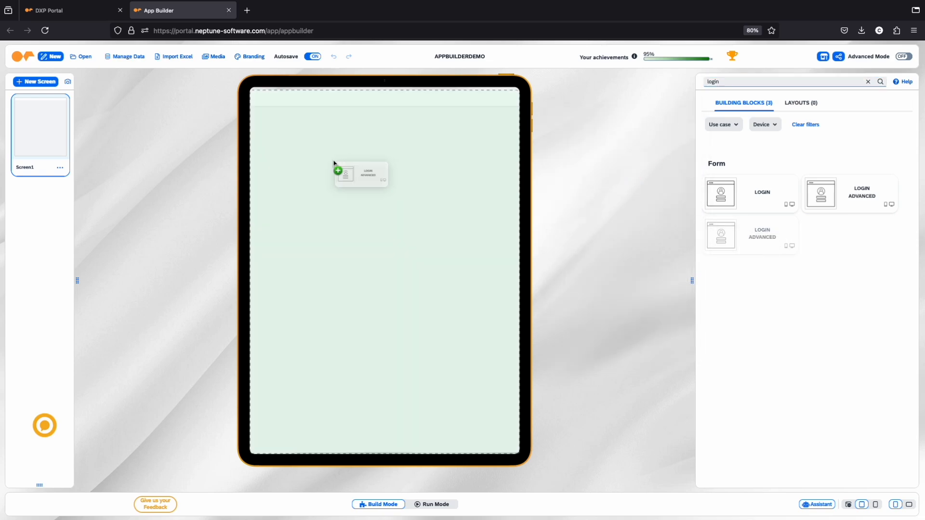
{"action": "left_click", "coordinate": [360, 173]}
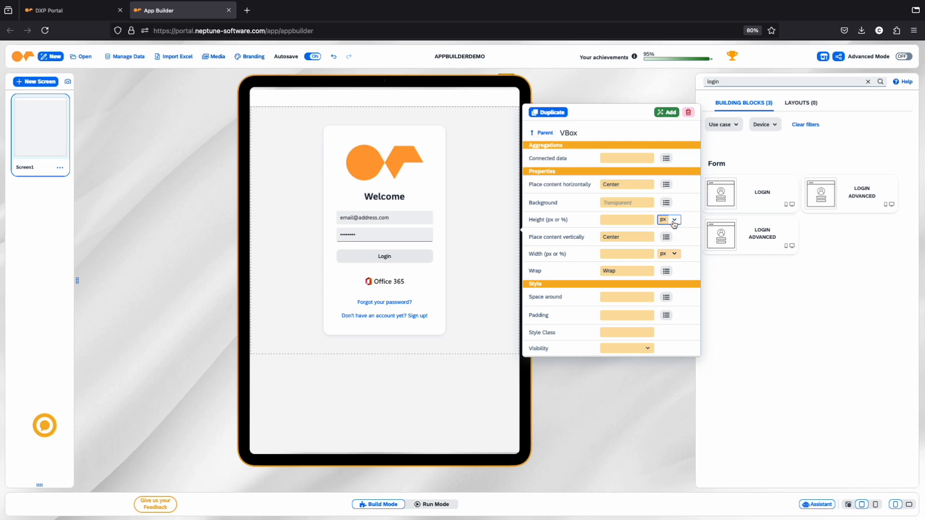
{"action": "left_click", "coordinate": [675, 224]}
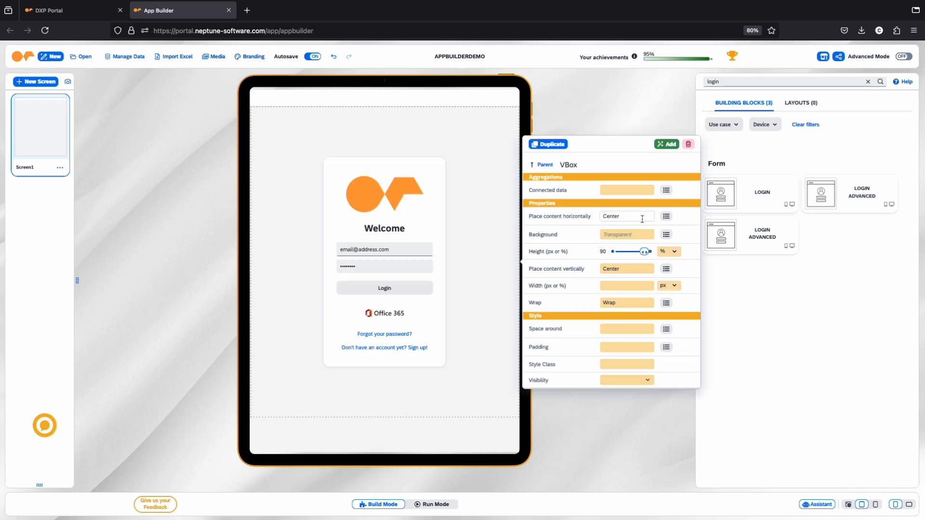
{"action": "left_click_drag", "start_coordinate": [640, 251], "coordinate": [647, 269]}
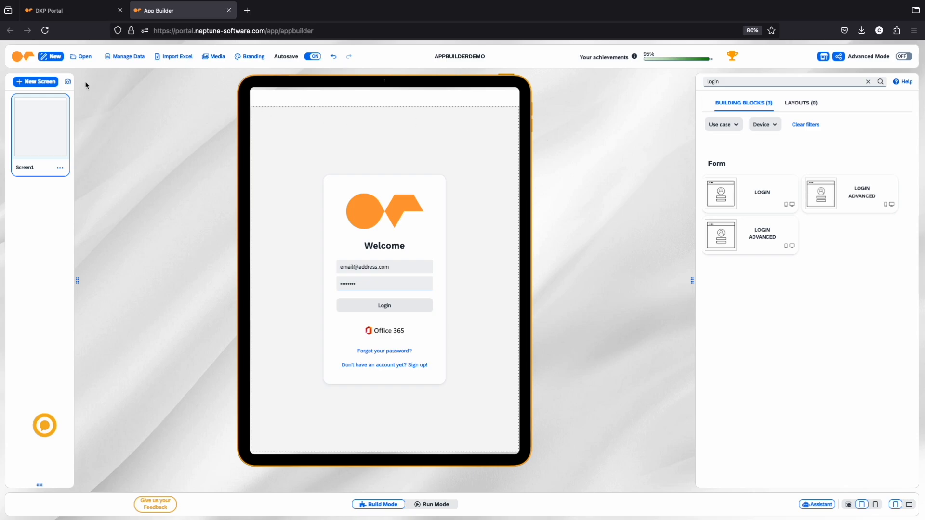
- Generate a Products List table screen from MyProducts test data, including the category field
{"action": "left_click", "coordinate": [35, 81]}
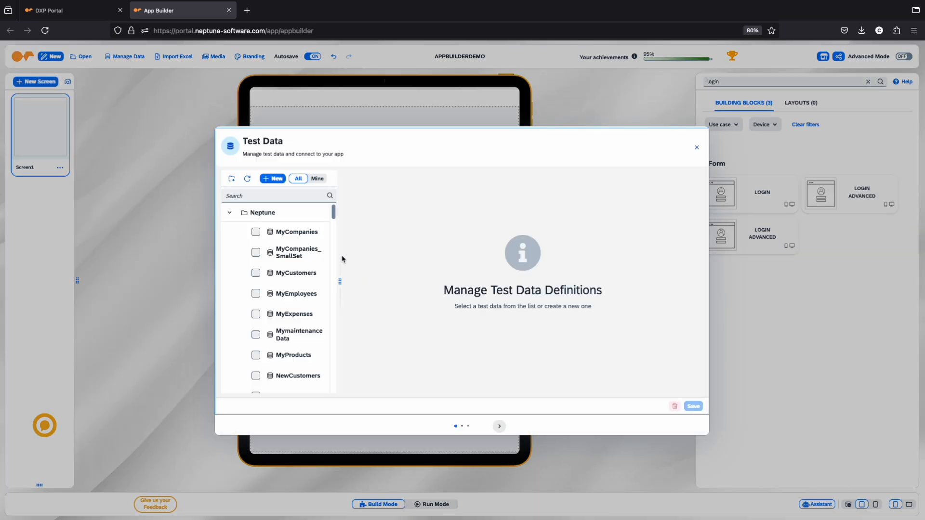
{"action": "left_click", "coordinate": [295, 354]}
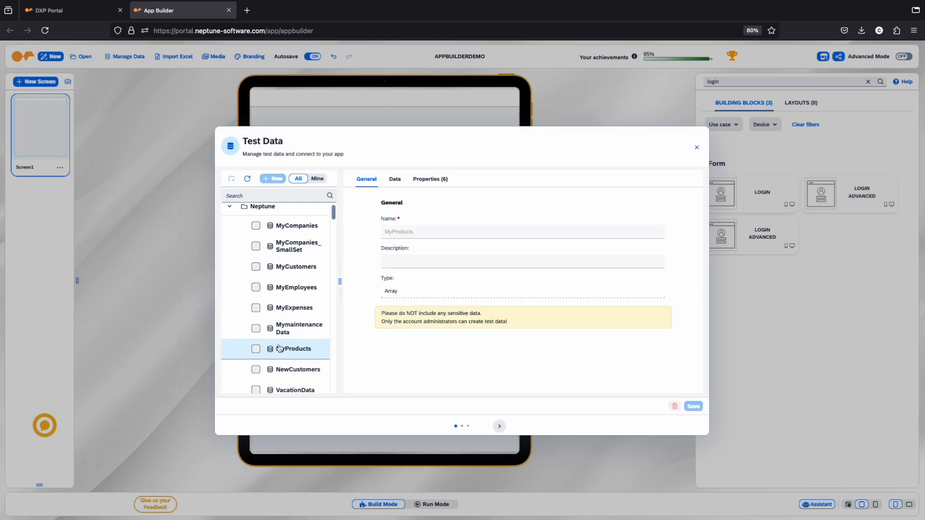
{"action": "left_click", "coordinate": [429, 179]}
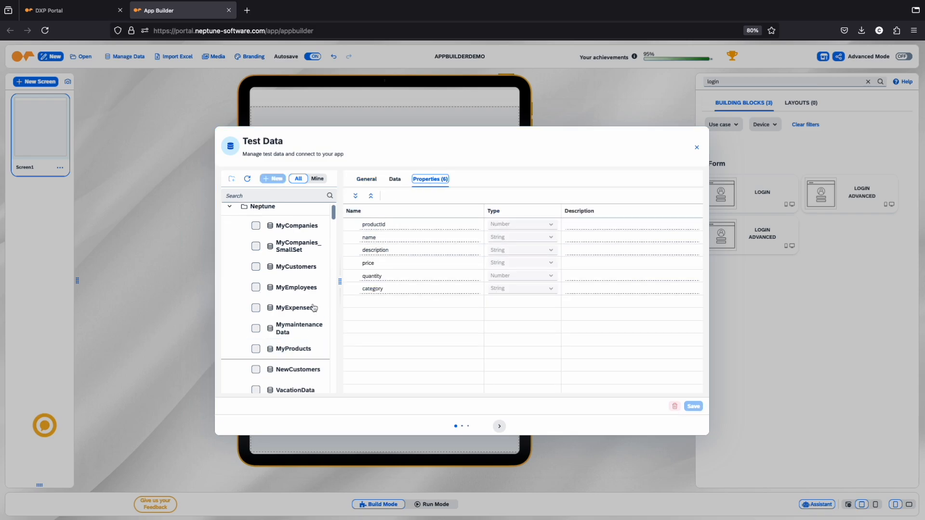
{"action": "left_click", "coordinate": [255, 349]}
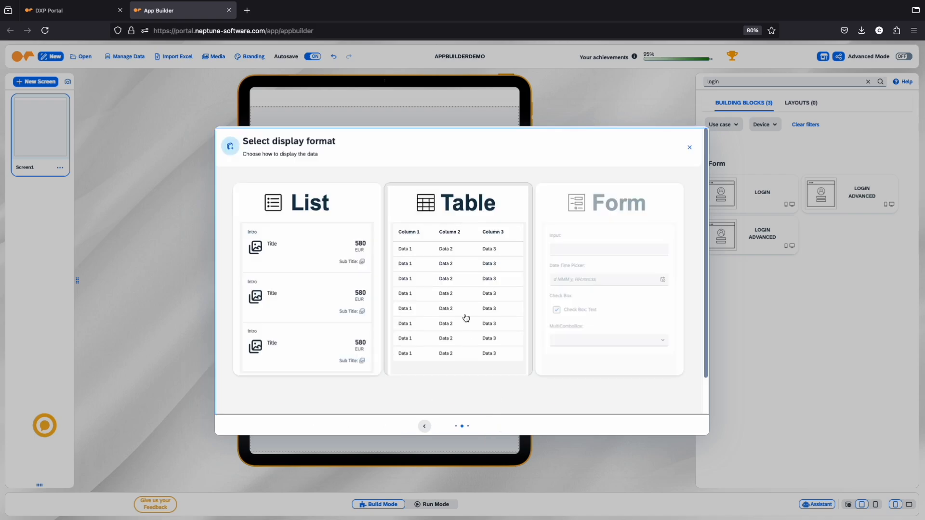
{"action": "left_click", "coordinate": [459, 203]}
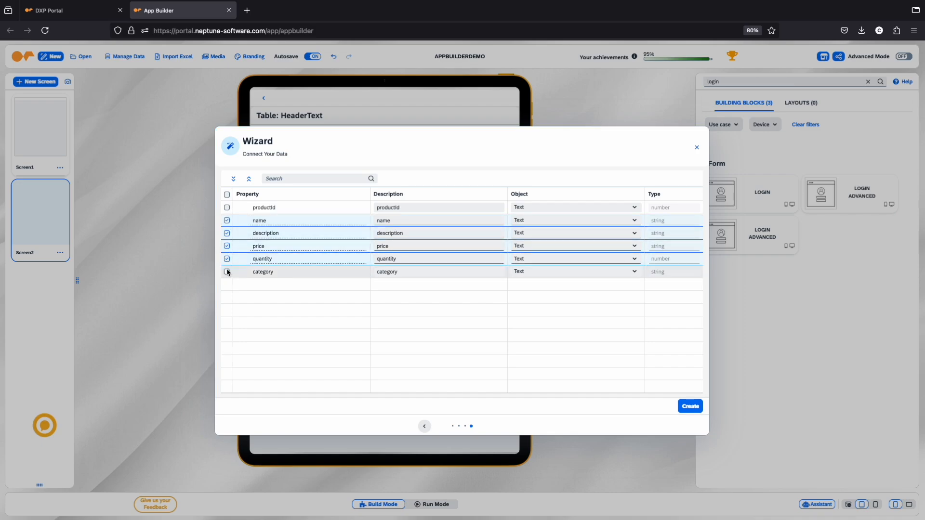
{"action": "left_click", "coordinate": [689, 405]}
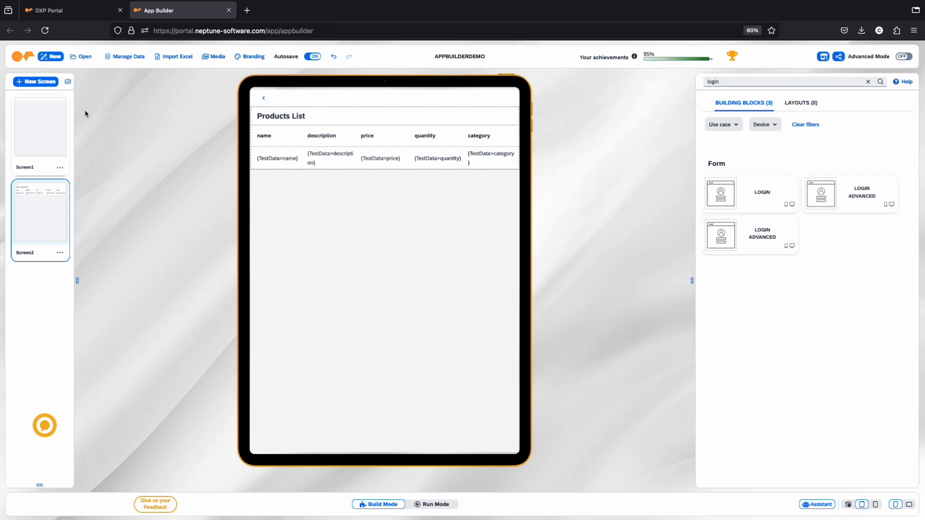
- Add a blank Screen3 and filter building blocks for 'procure' templates
{"action": "left_click", "coordinate": [36, 81]}
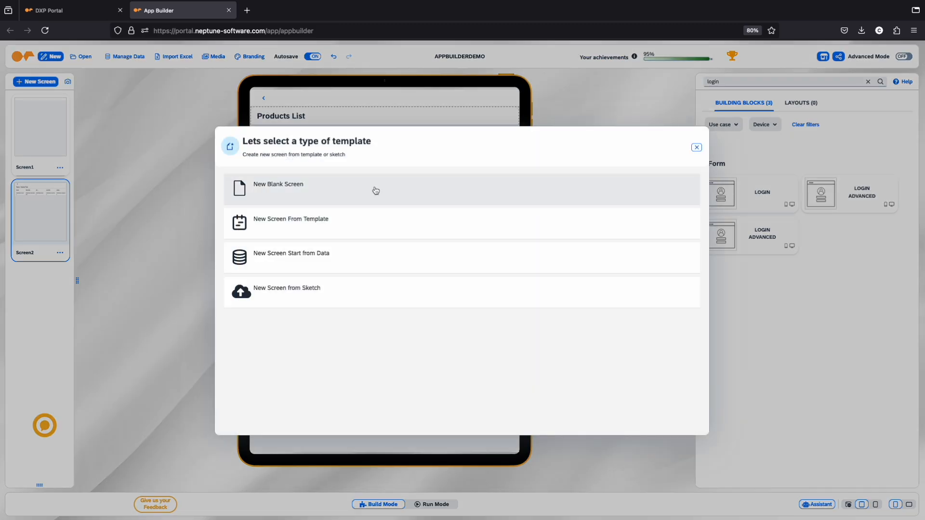
{"action": "left_click", "coordinate": [375, 189]}
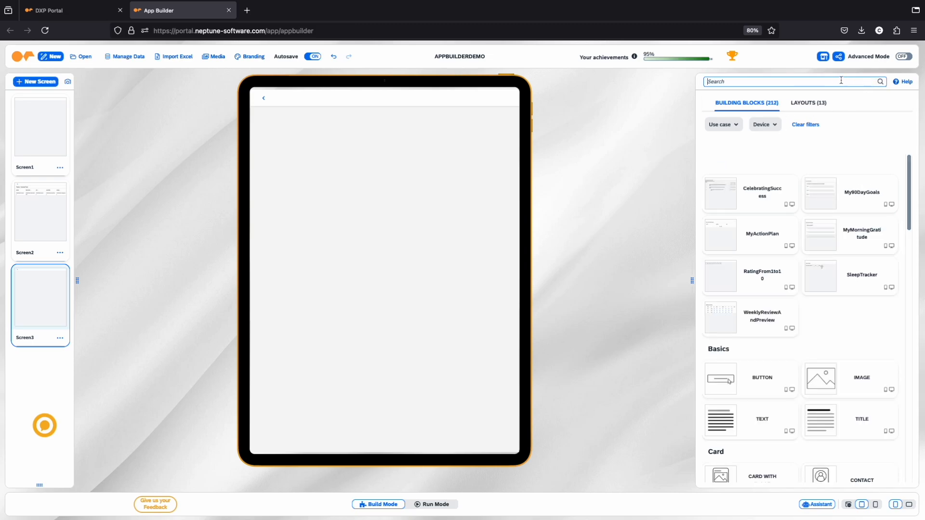
{"action": "type", "text": "procure"}
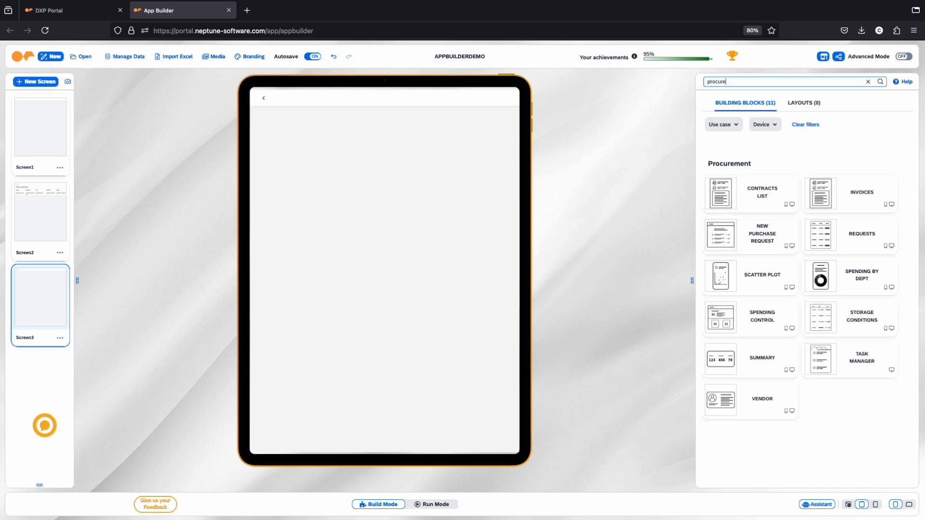
{"action": "mouse_move", "coordinate": [779, 227]}
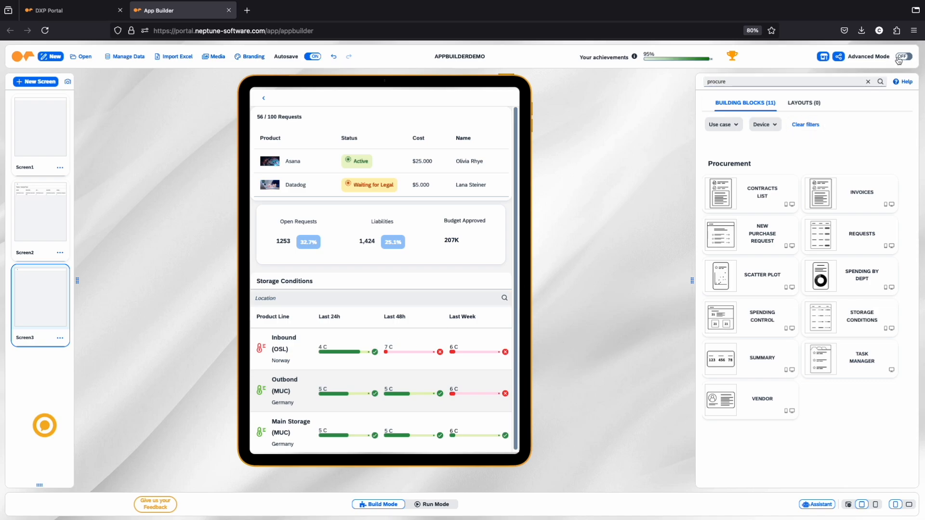
- Enable Advanced Mode and select the Card component in Screen3's outline
{"action": "left_click", "coordinate": [903, 55]}
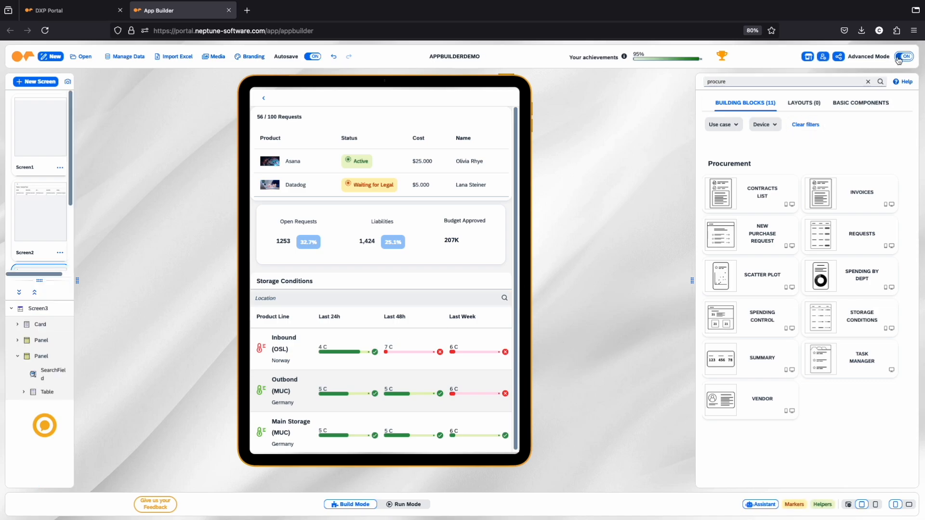
{"action": "mouse_move", "coordinate": [838, 121]}
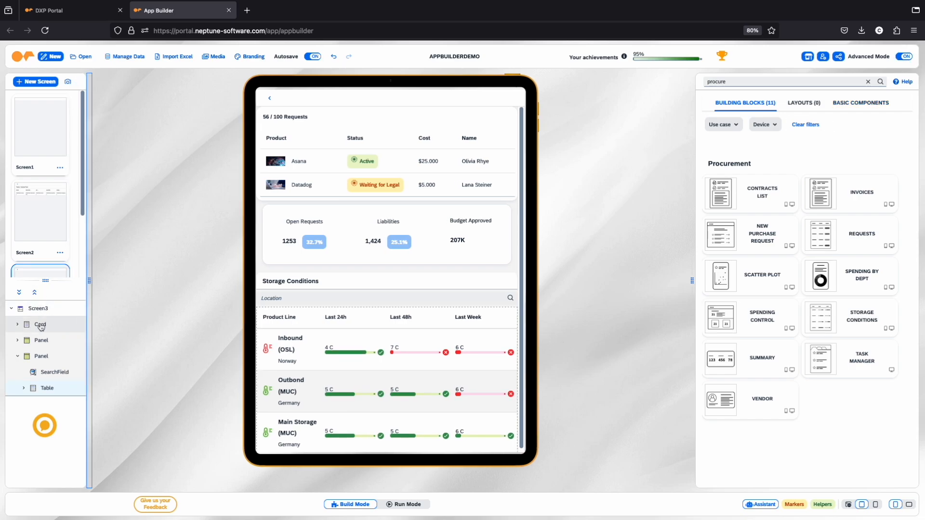
{"action": "left_click", "coordinate": [41, 356]}
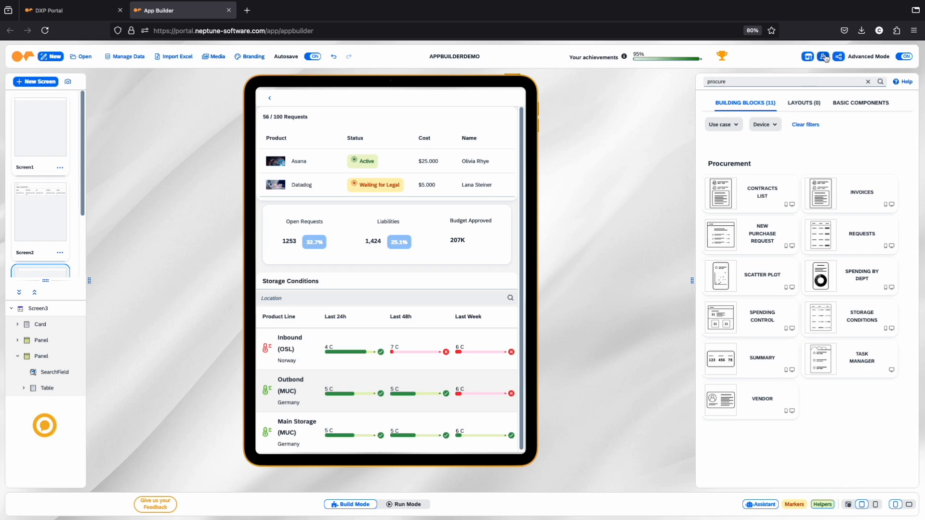
- Review the app settings menu, then show the app's sharing options
{"action": "left_click", "coordinate": [824, 57]}
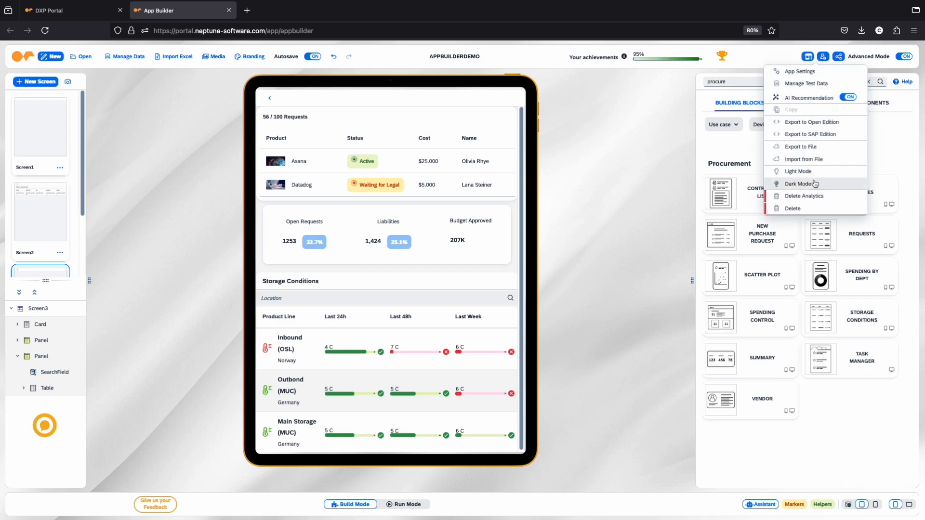
{"action": "left_click", "coordinate": [838, 56]}
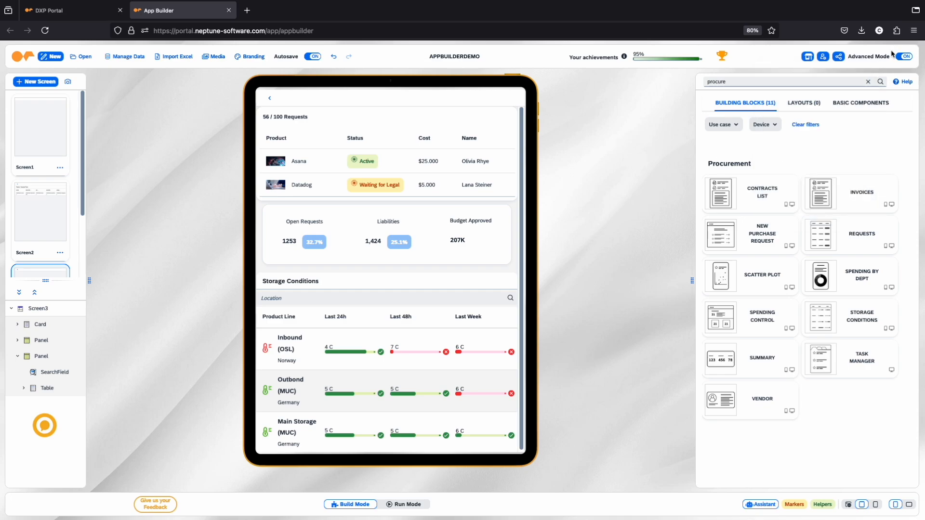
{"action": "left_click", "coordinate": [839, 55]}
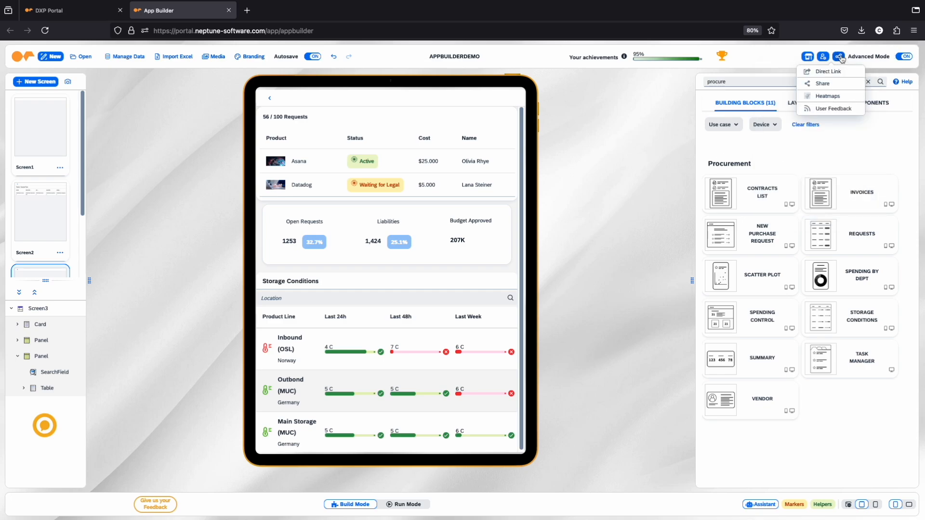
{"action": "left_click", "coordinate": [822, 82]}
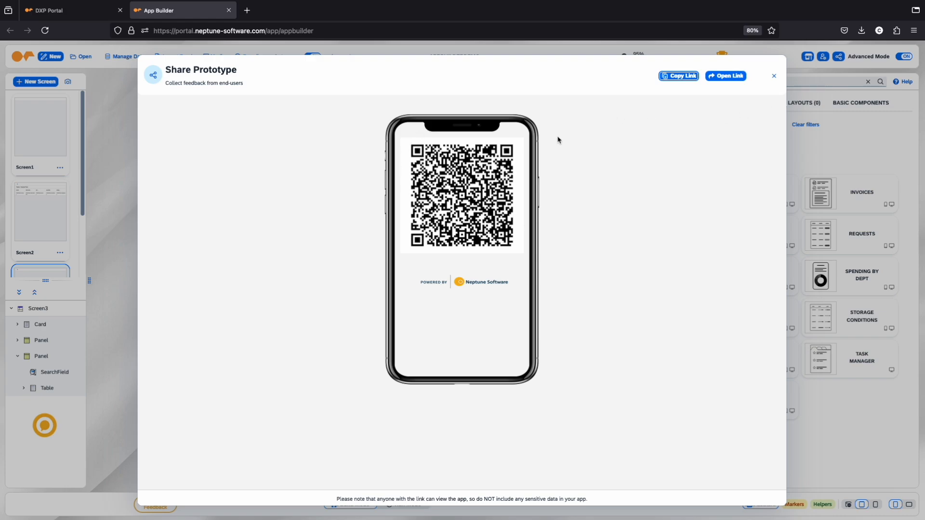
{"action": "mouse_move", "coordinate": [775, 77]}
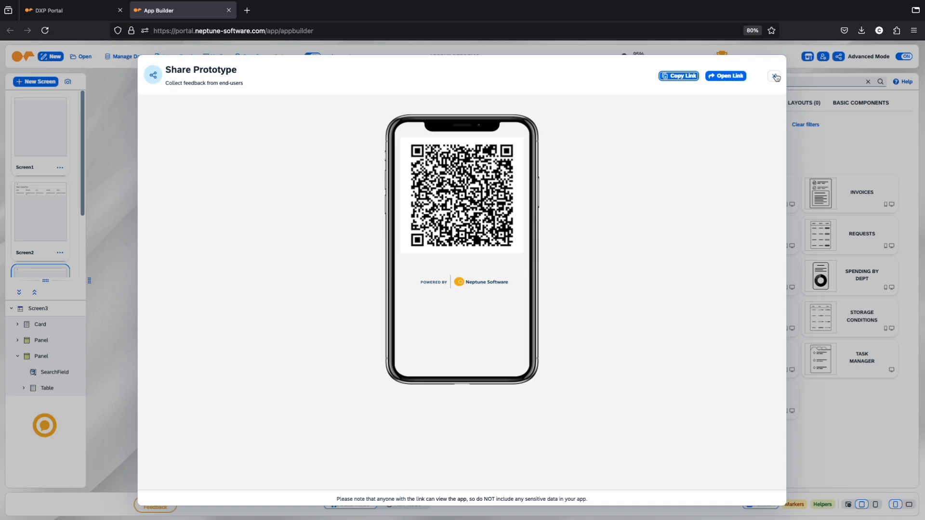
{"action": "left_click", "coordinate": [774, 77]}
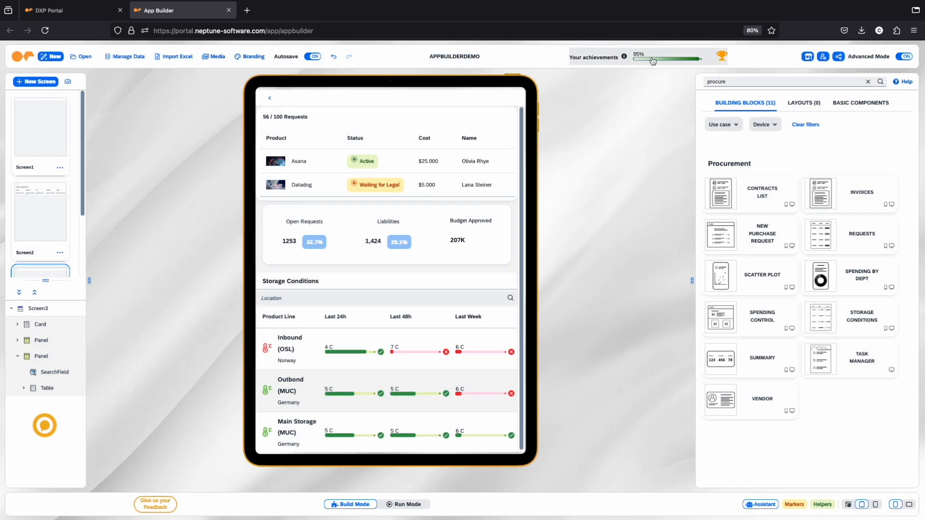
{"action": "left_click", "coordinate": [666, 58]}
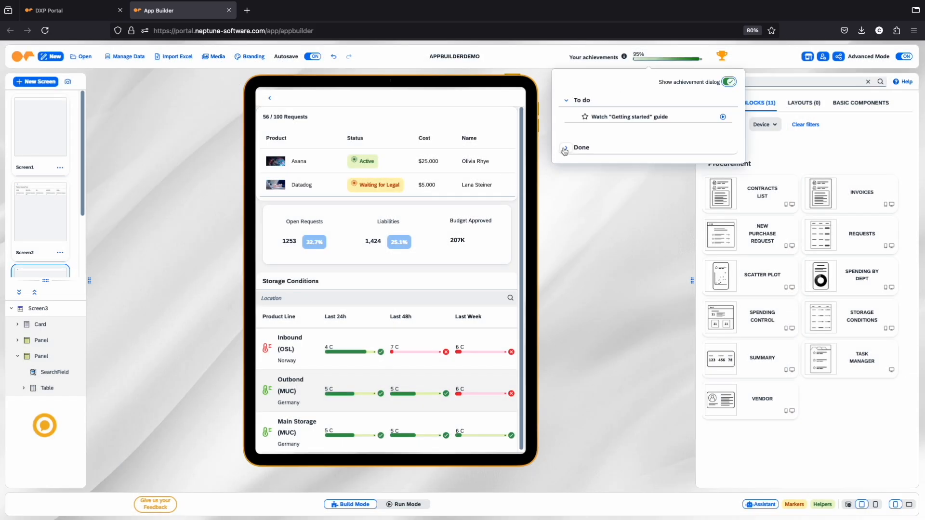
{"action": "left_click", "coordinate": [581, 147]}
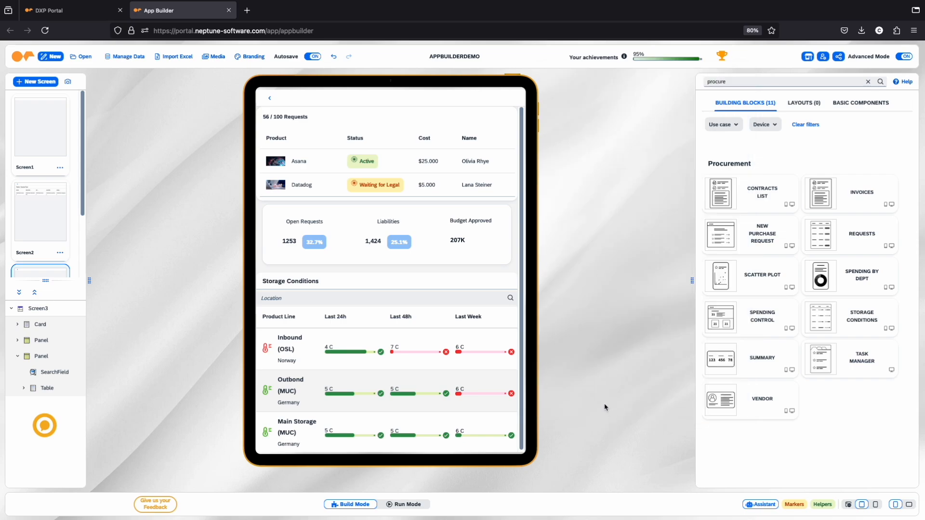
{"action": "mouse_move", "coordinate": [347, 484]}
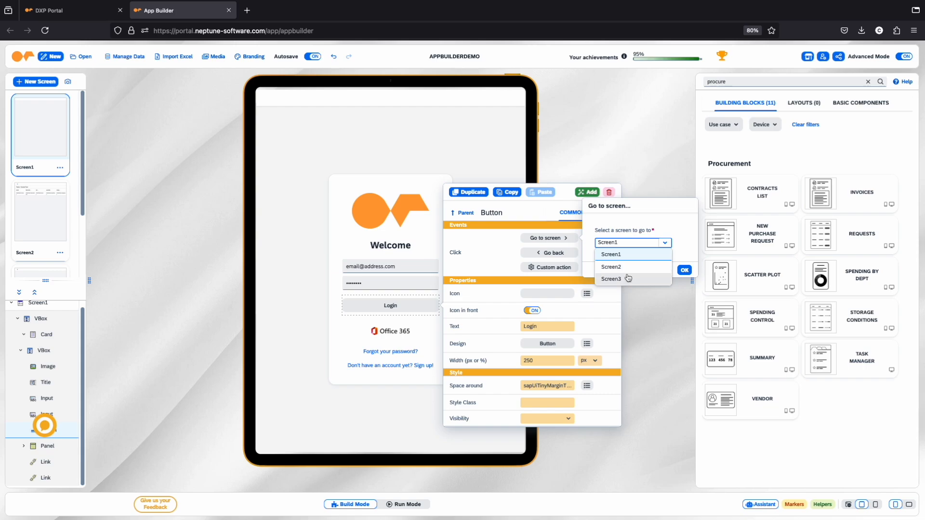
- Make the Login button go to a screen and product rows navigate to Screen3 via a custom action
{"action": "left_click", "coordinate": [39, 215]}
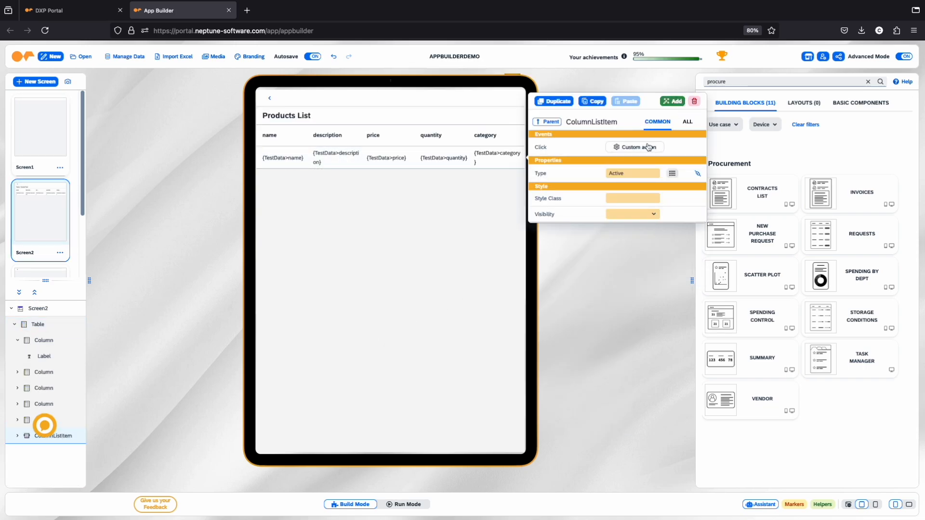
{"action": "left_click", "coordinate": [635, 147]}
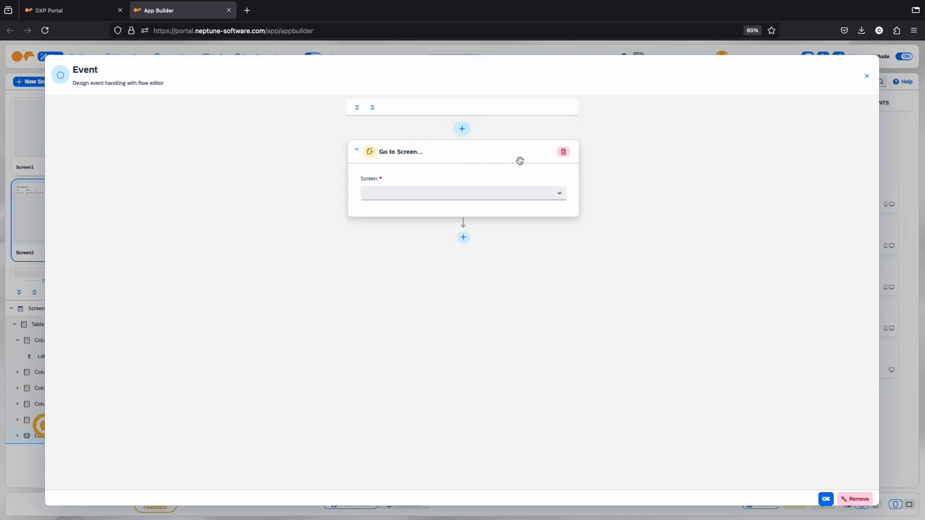
{"action": "left_click", "coordinate": [464, 192]}
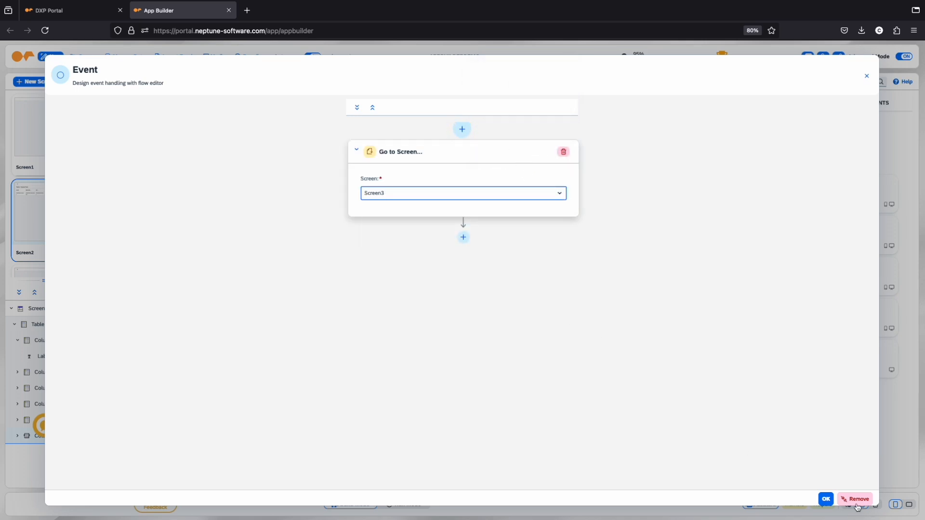
{"action": "left_click", "coordinate": [824, 499]}
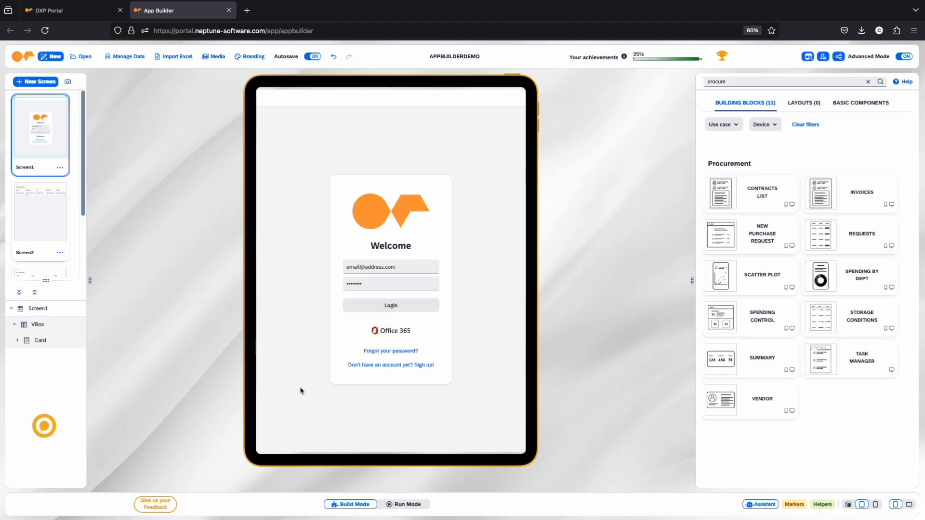
- Run the app preview, browse the products table, and return to the login screen
{"action": "left_click", "coordinate": [404, 504]}
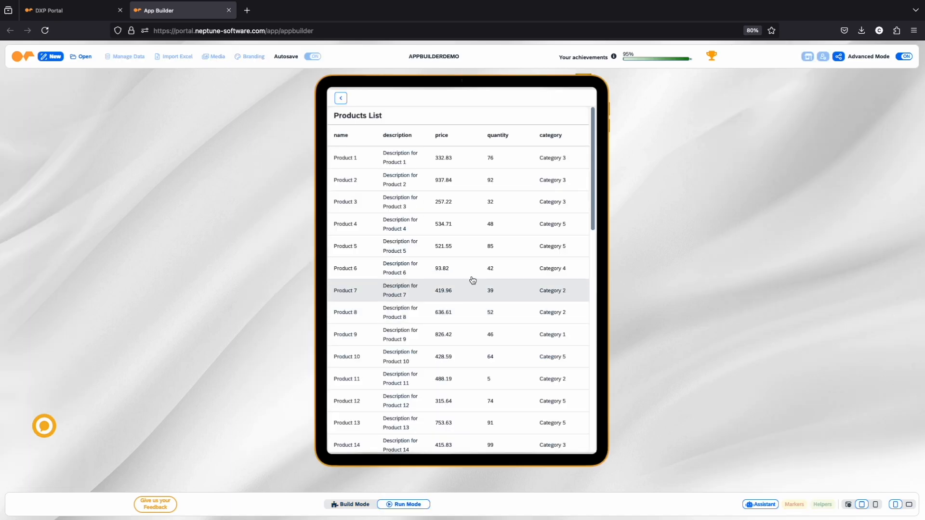
{"action": "scroll", "scroll_direction": "down", "scroll_amount": 3}
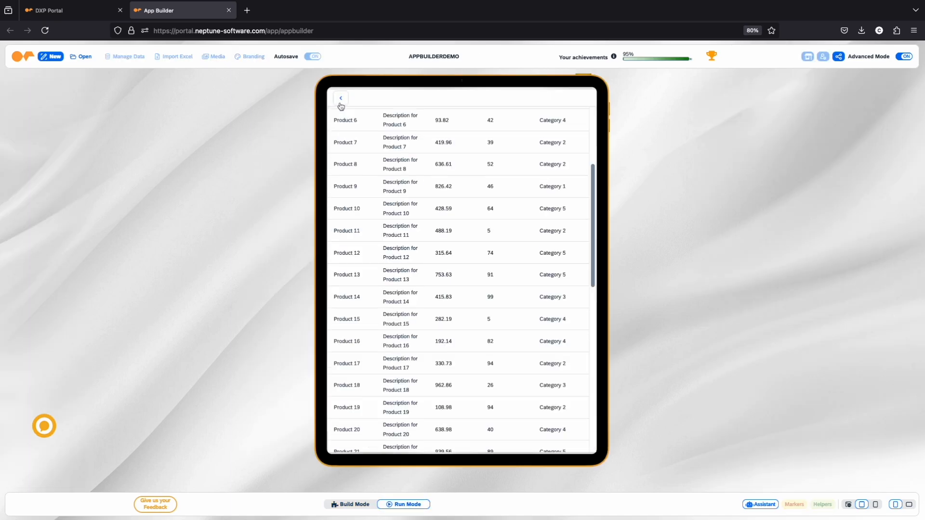
{"action": "left_click", "coordinate": [341, 99]}
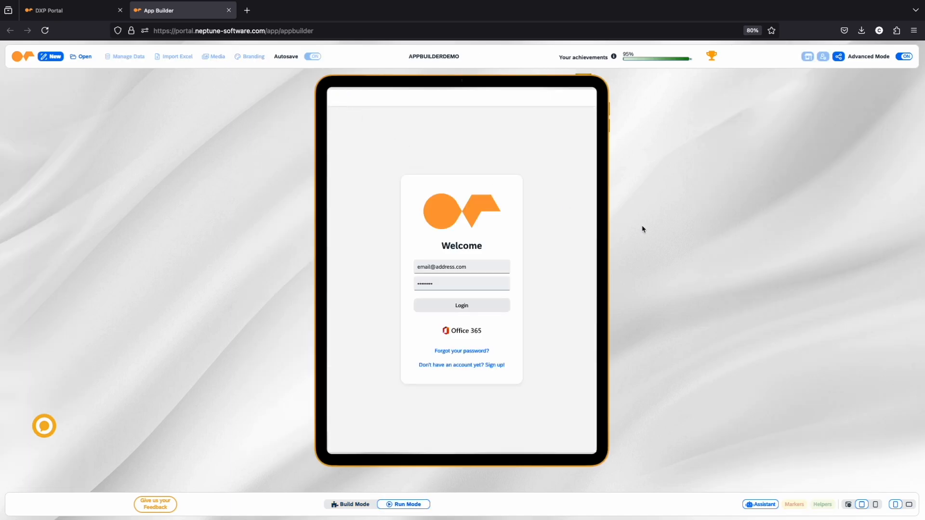